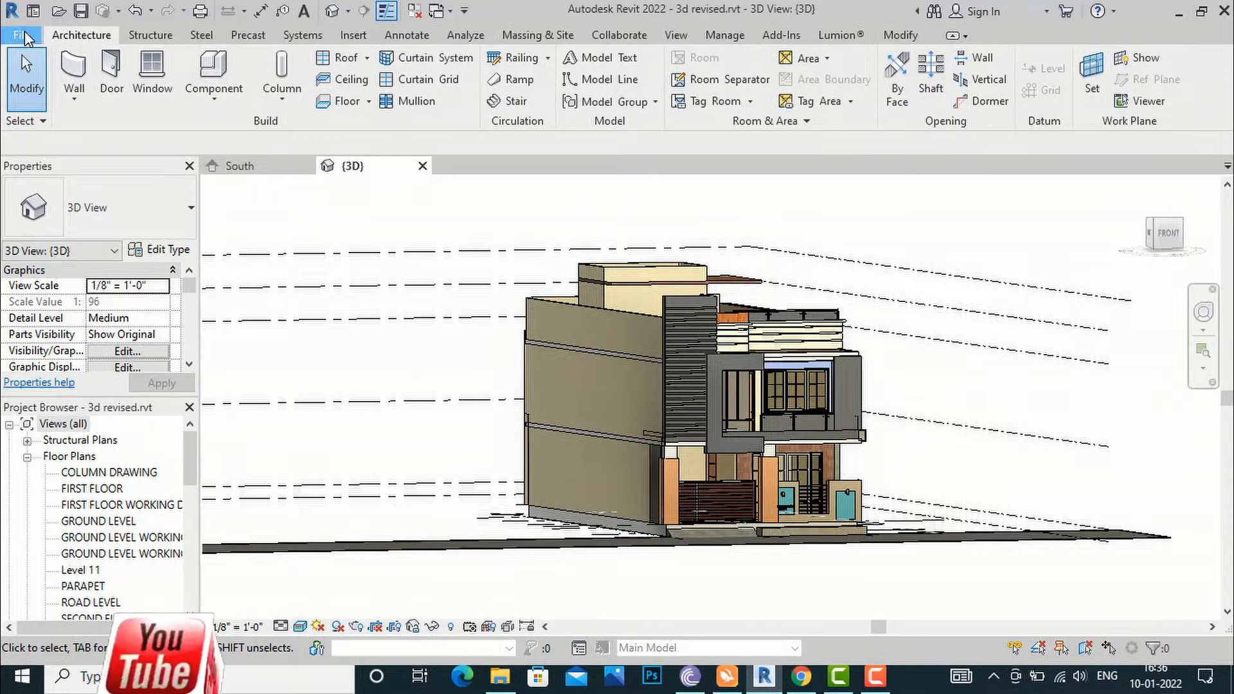
Start a DWG export of the 3D view via File > Export > CAD Formats.
{"action": "left_click", "coordinate": [22, 34]}
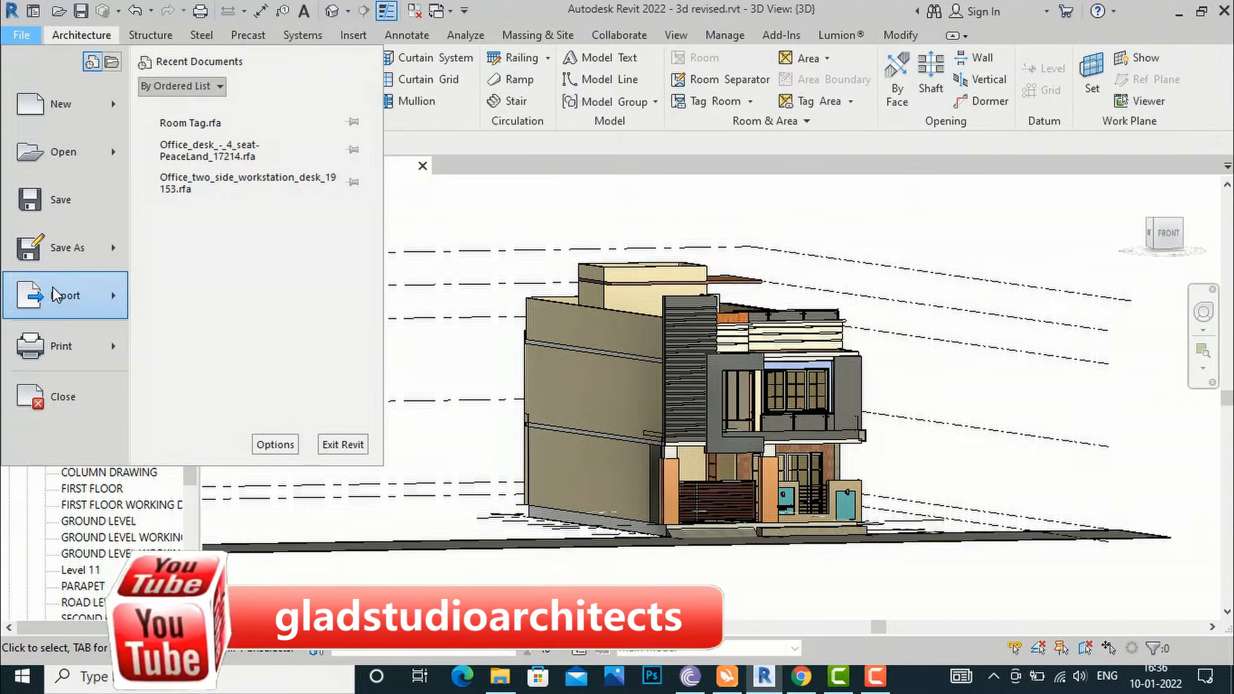
{"action": "left_click", "coordinate": [64, 296]}
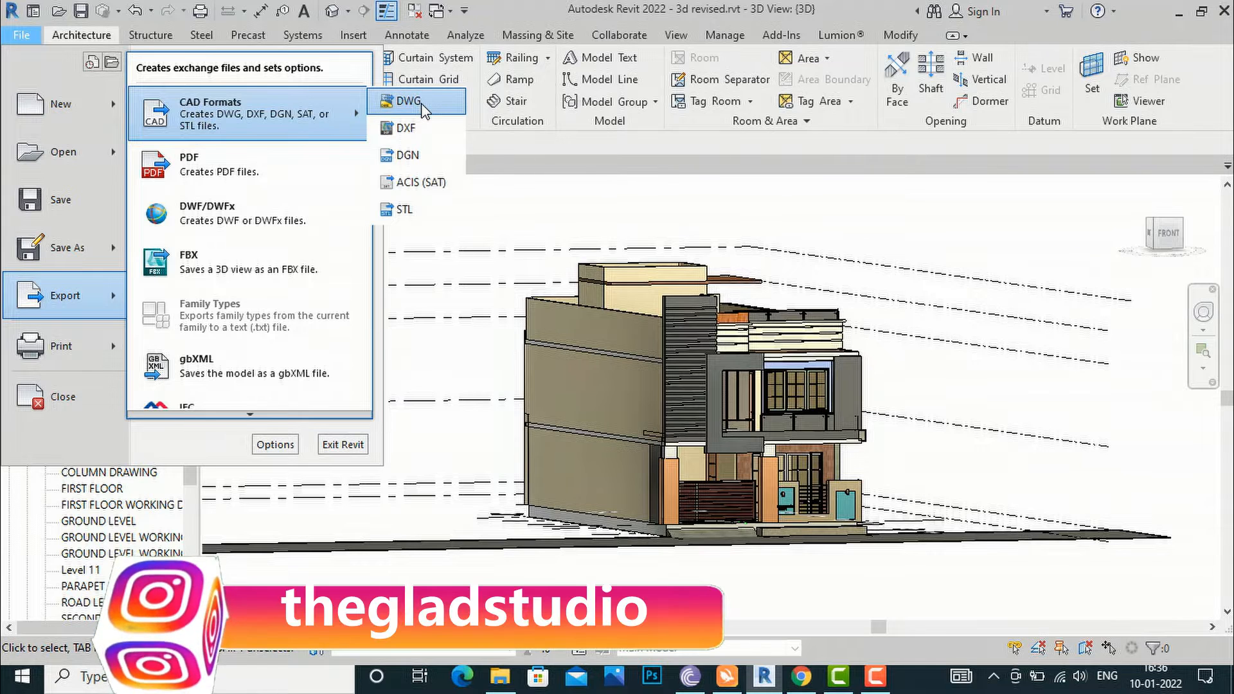
{"action": "left_click", "coordinate": [407, 100]}
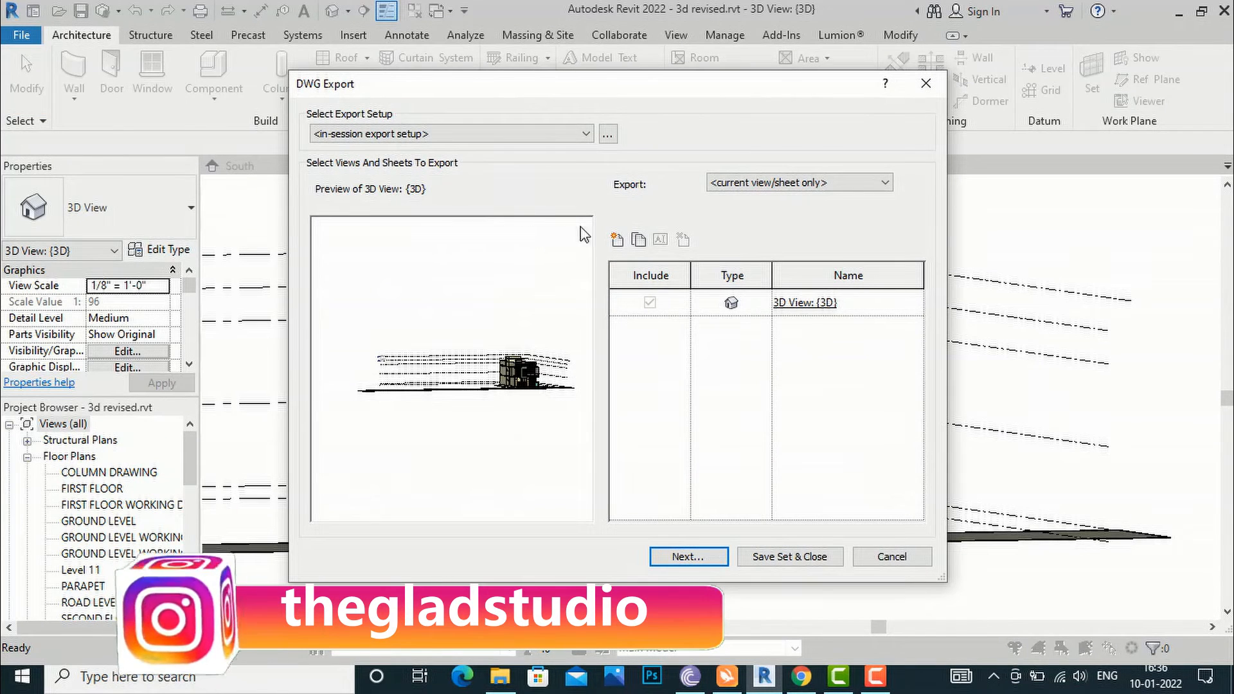
Bring up the Modify DWG/DXF Export Setup options from the export dialog.
{"action": "left_click", "coordinate": [449, 133]}
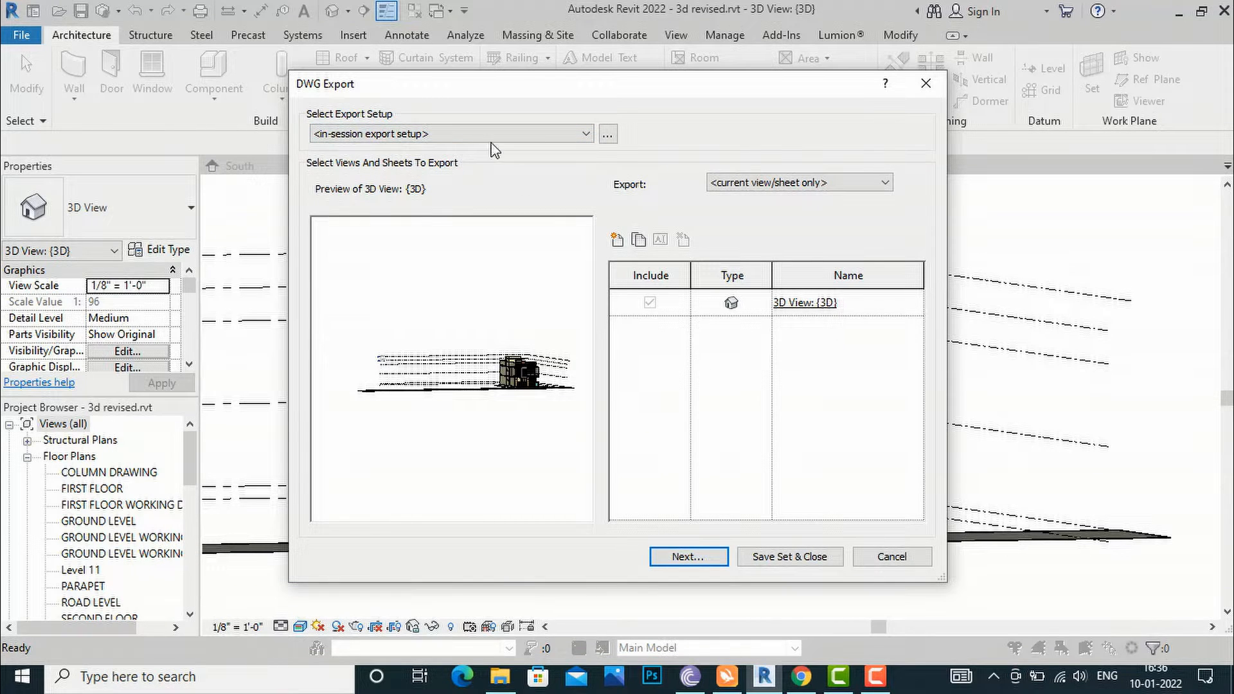
{"action": "mouse_move", "coordinate": [608, 134]}
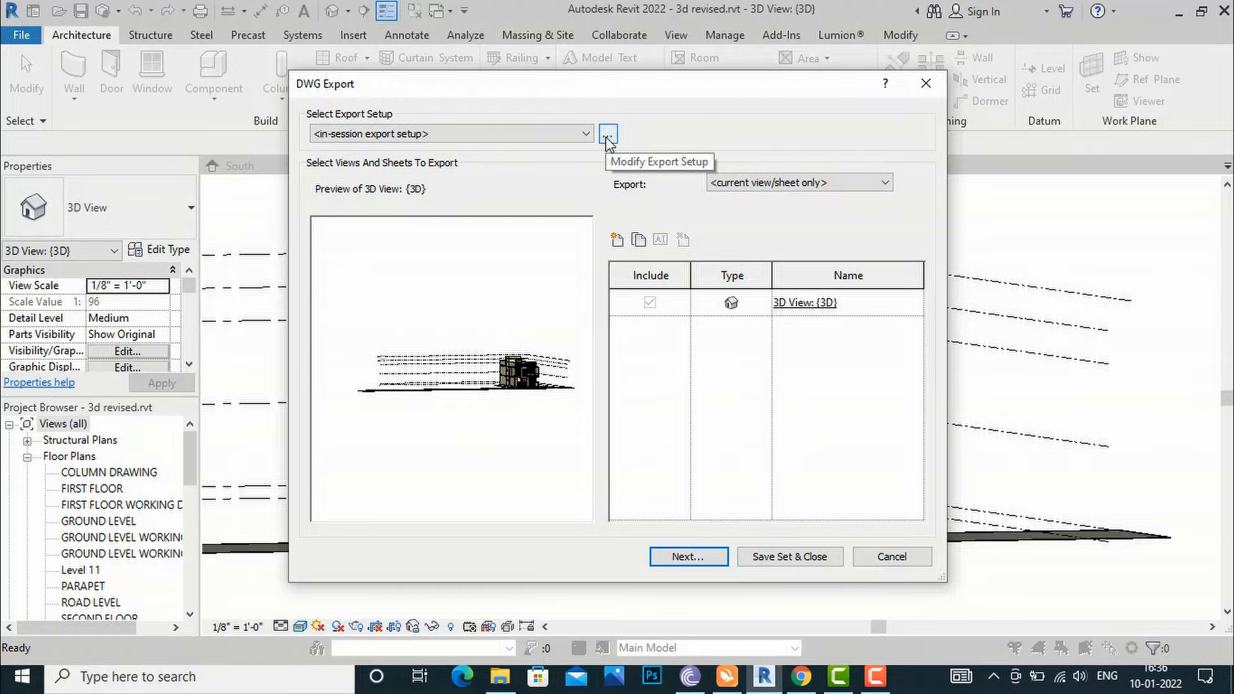
{"action": "left_click", "coordinate": [608, 134]}
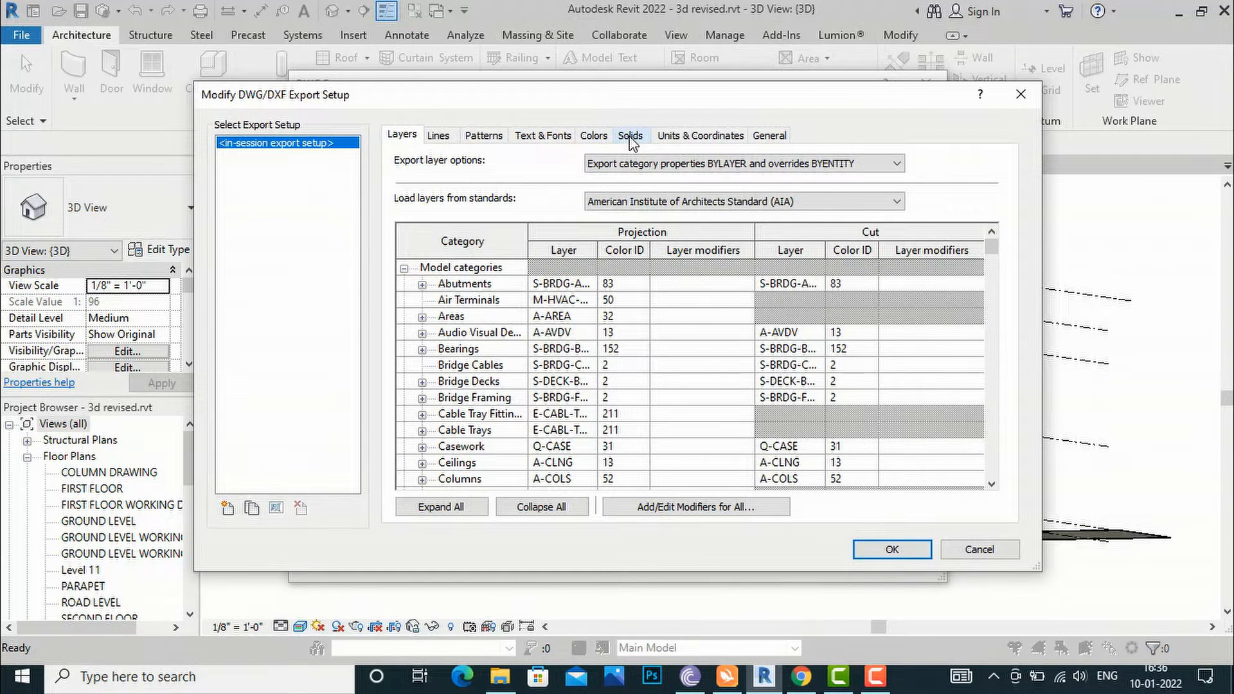
Set solids to ACIS solids and colours to Specified in view (True Color), then confirm.
{"action": "left_click", "coordinate": [629, 135]}
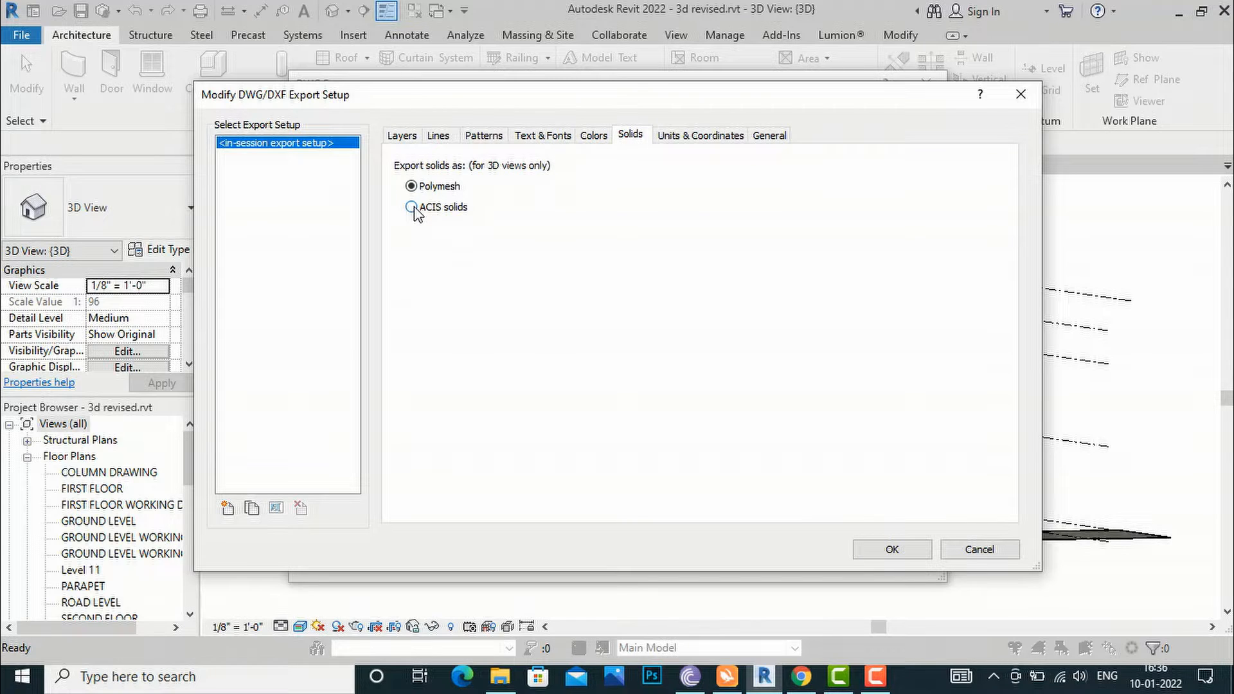
{"action": "left_click", "coordinate": [410, 207]}
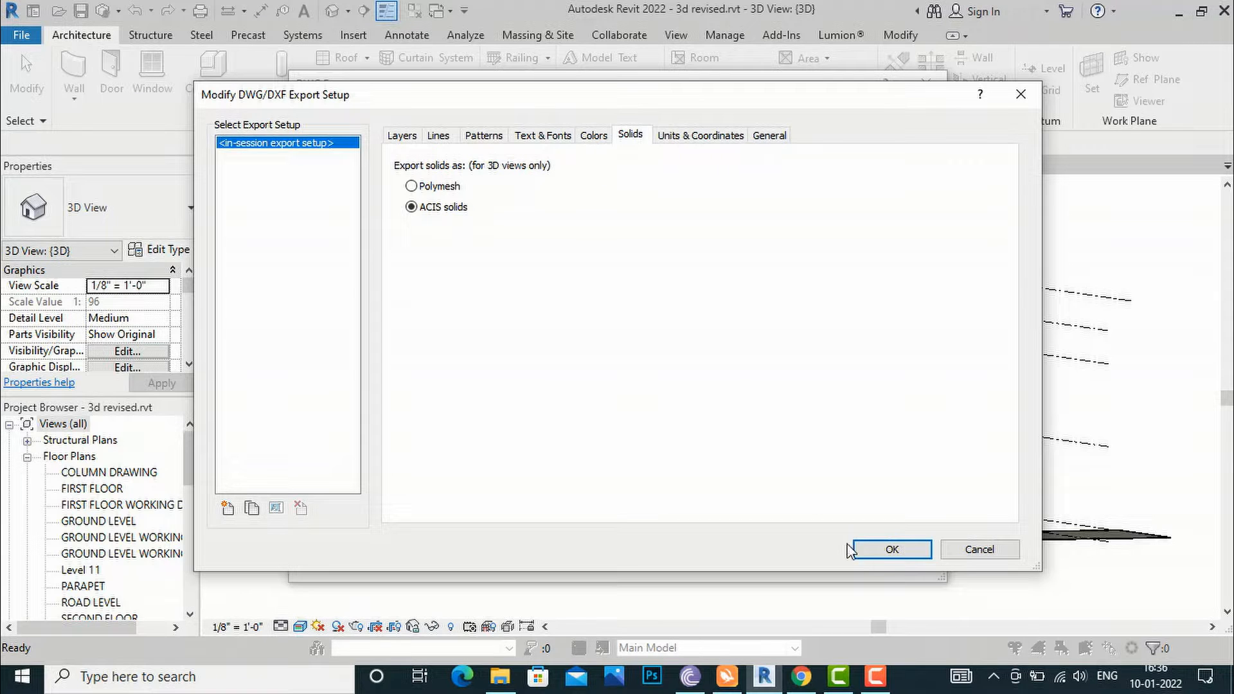
{"action": "left_click", "coordinate": [592, 135]}
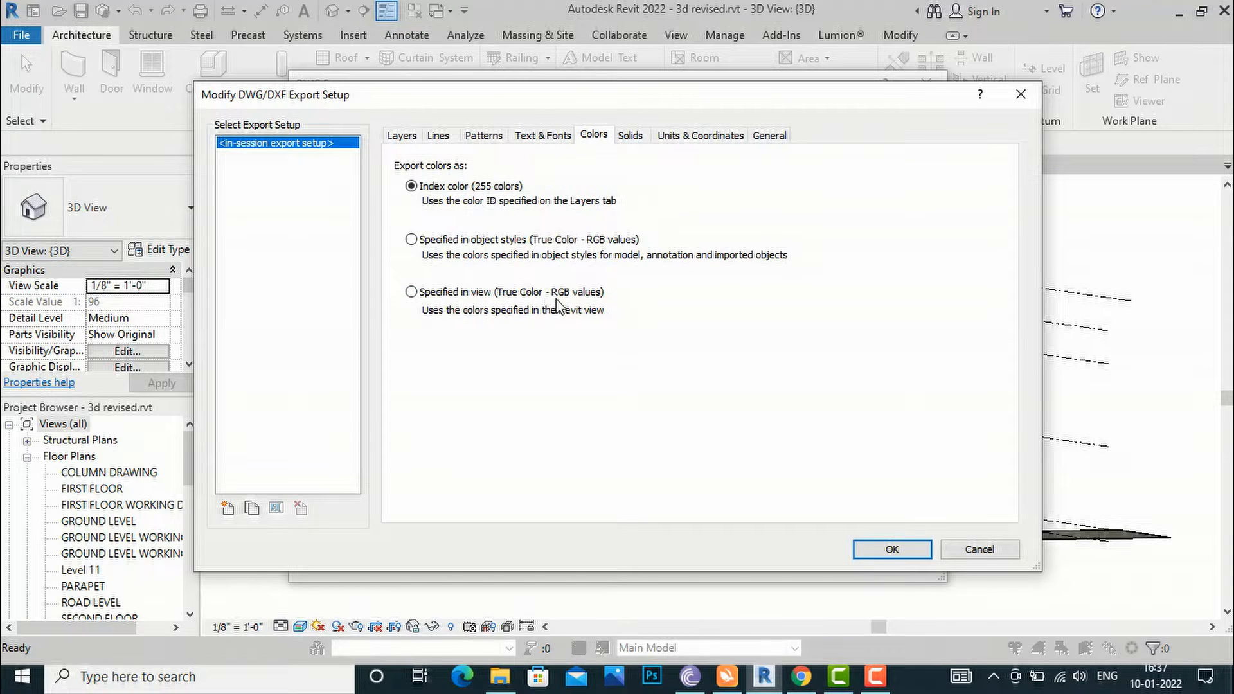
{"action": "left_click", "coordinate": [410, 292]}
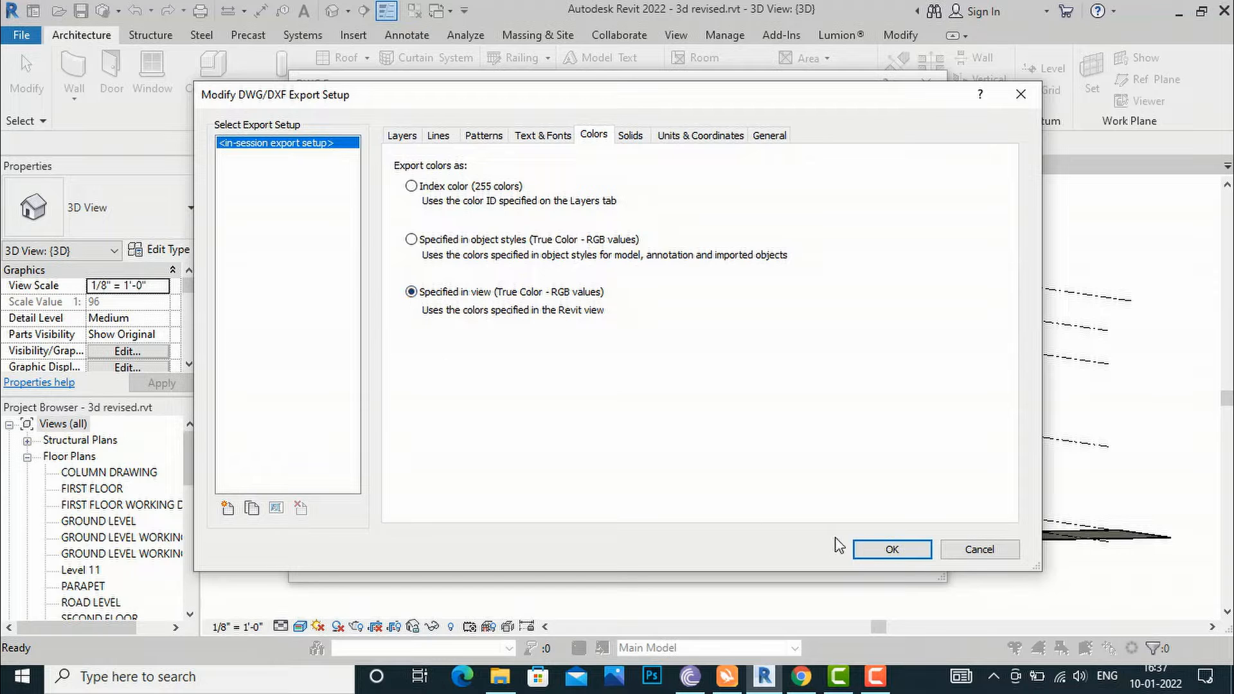
{"action": "left_click", "coordinate": [890, 549]}
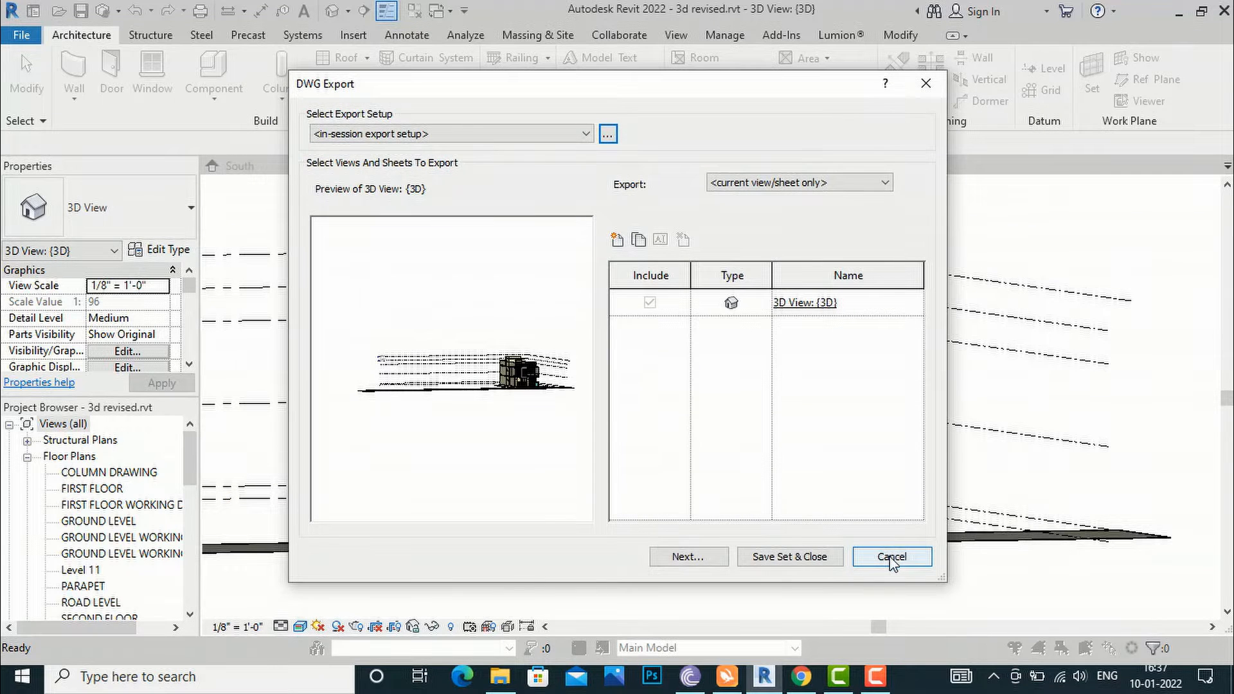
Save the export to the Desktop as an AutoCAD 2018 DWG named 3d revised - 3D View - {3D}.
{"action": "left_click", "coordinate": [891, 556]}
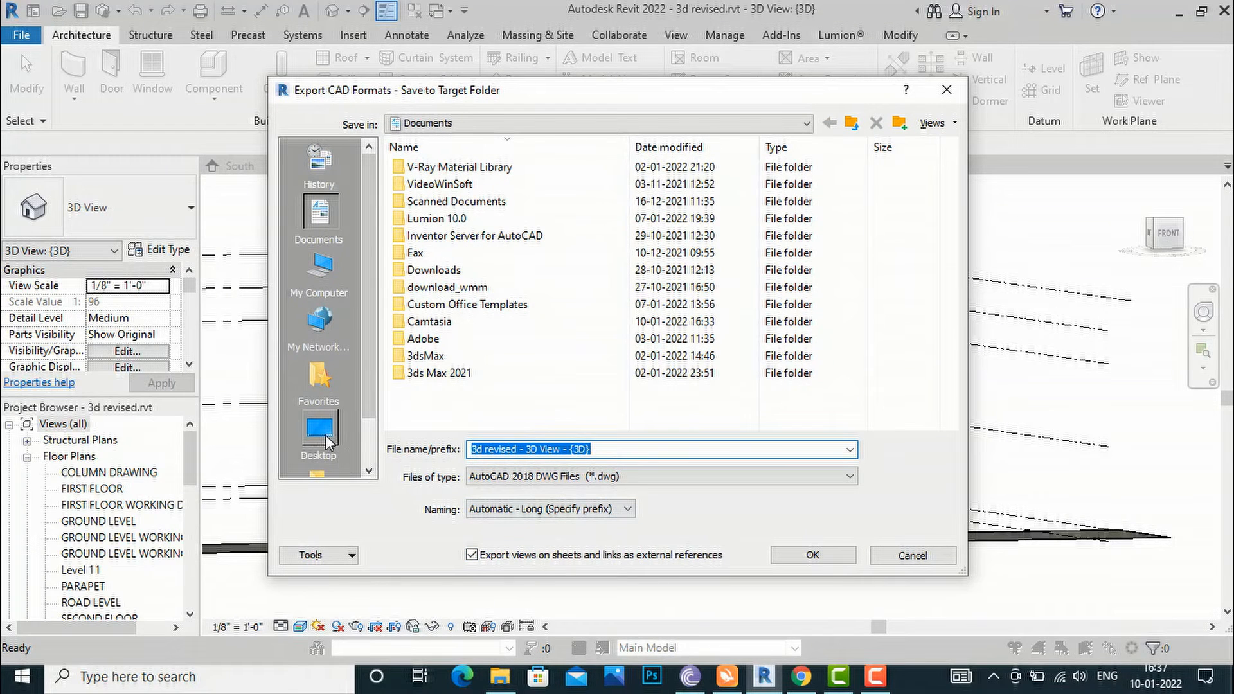
{"action": "left_click", "coordinate": [317, 432]}
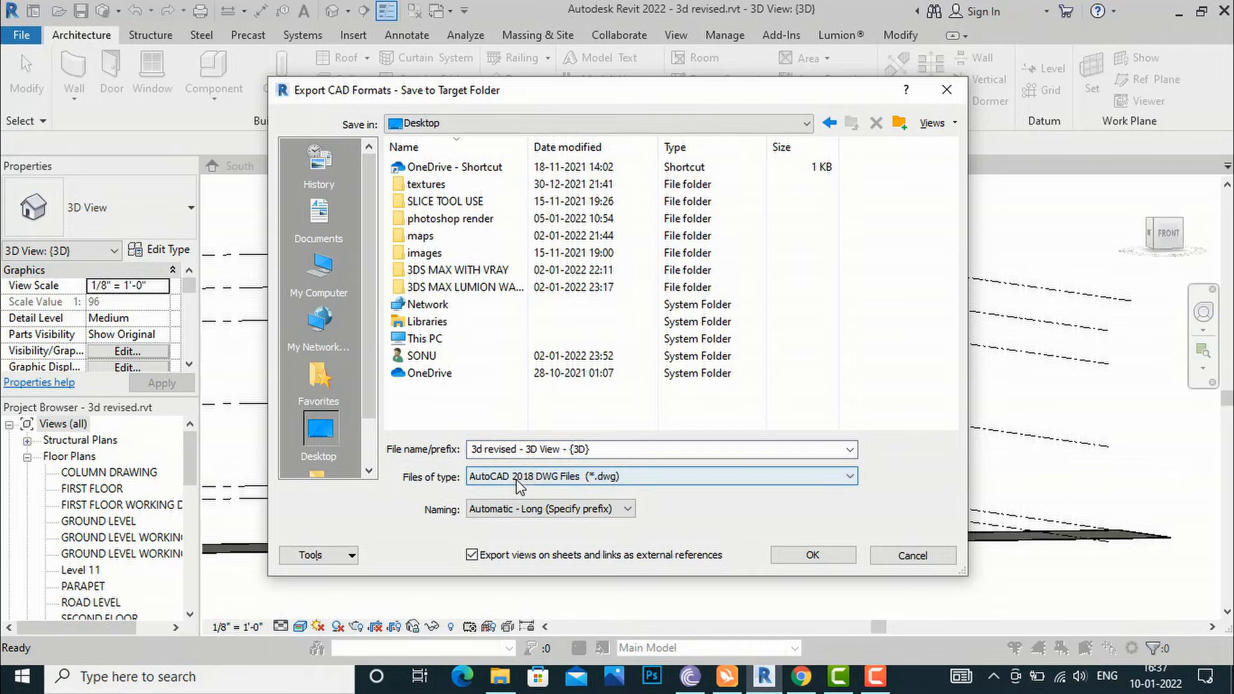
{"action": "left_click", "coordinate": [851, 476]}
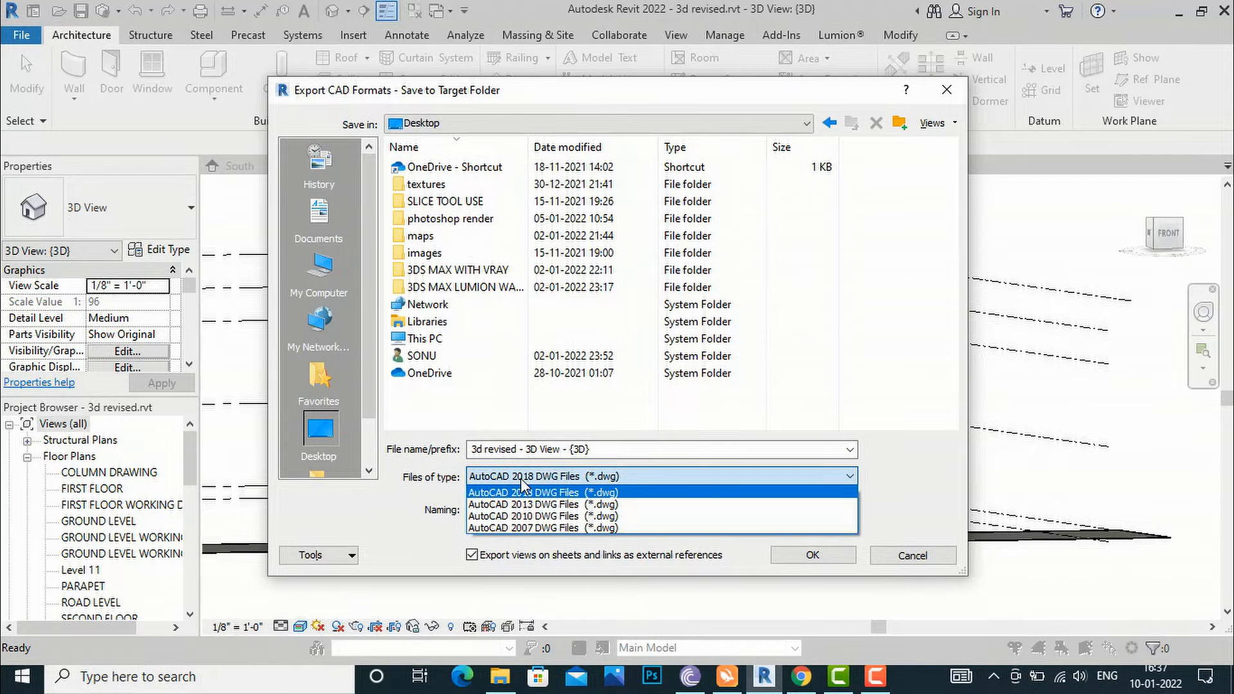
{"action": "left_click", "coordinate": [523, 475]}
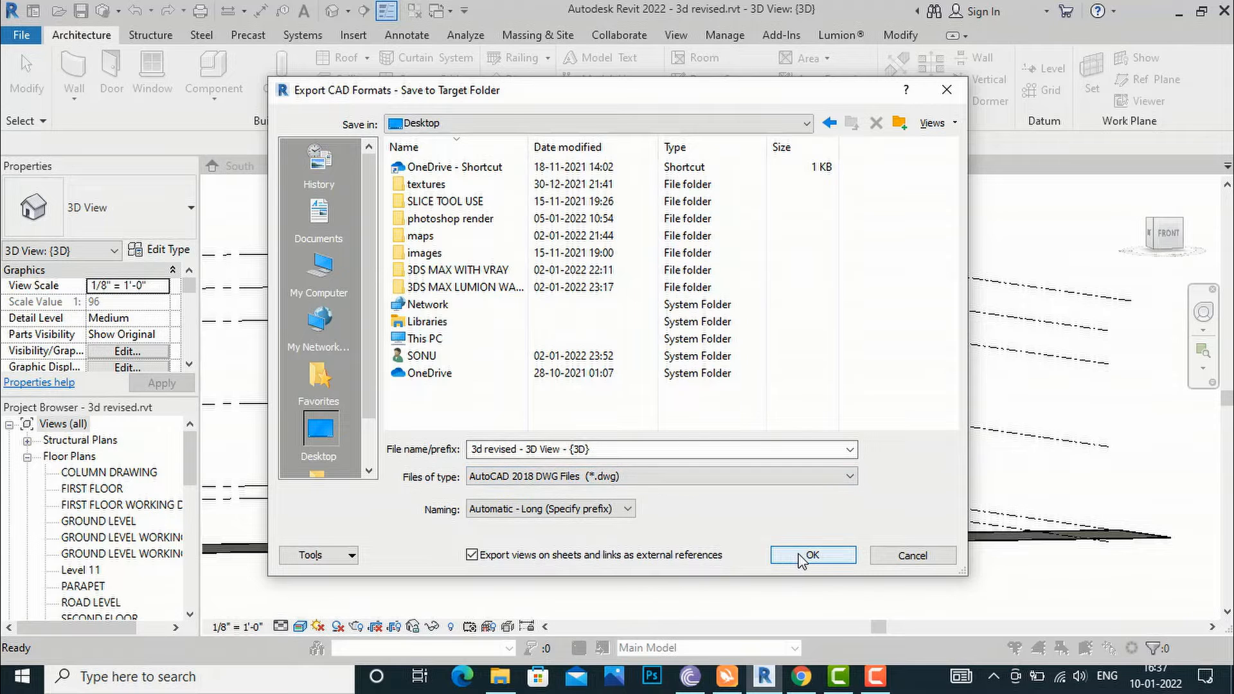
{"action": "left_click", "coordinate": [812, 555]}
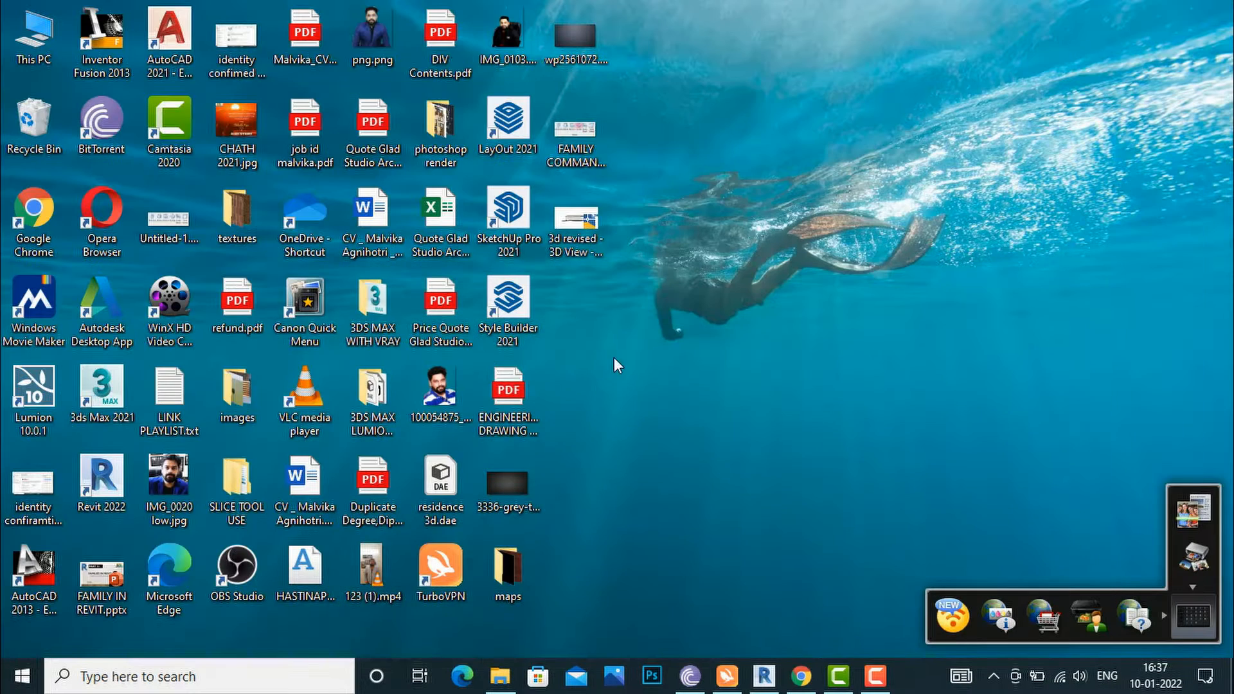
Launch SketchUp Pro 2021 from the desktop and start a model from the Simple Inches template.
{"action": "left_click", "coordinate": [509, 216]}
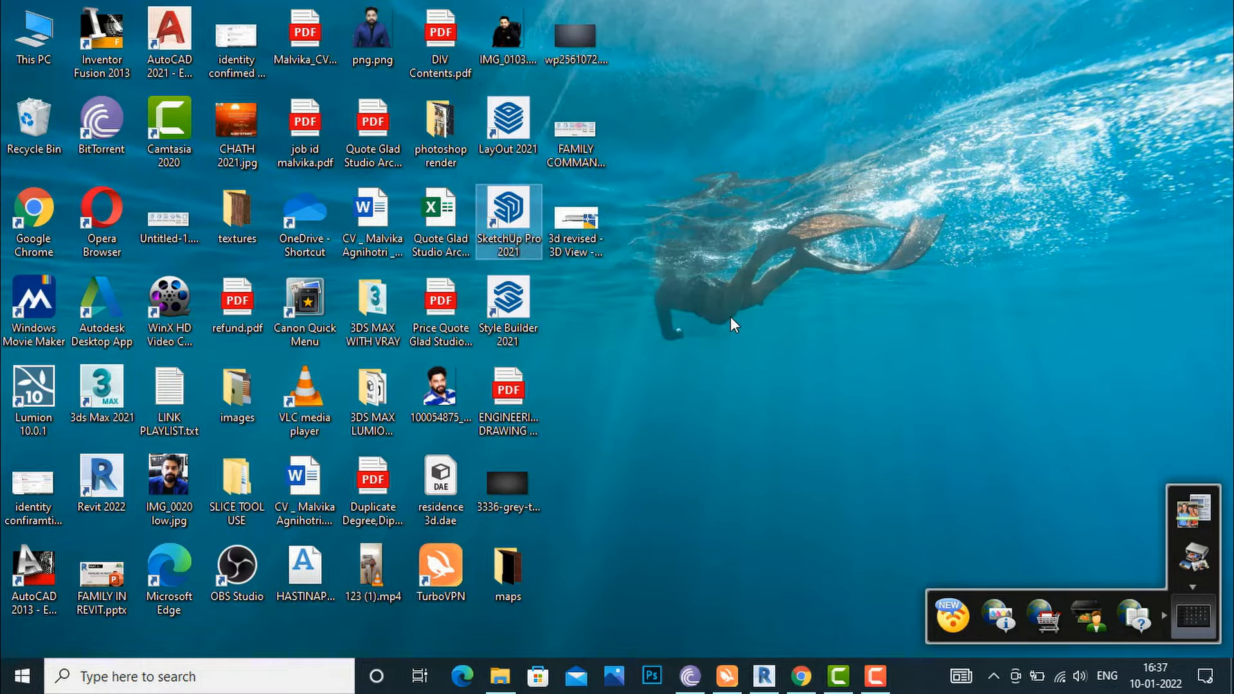
{"action": "double_click", "coordinate": [508, 216]}
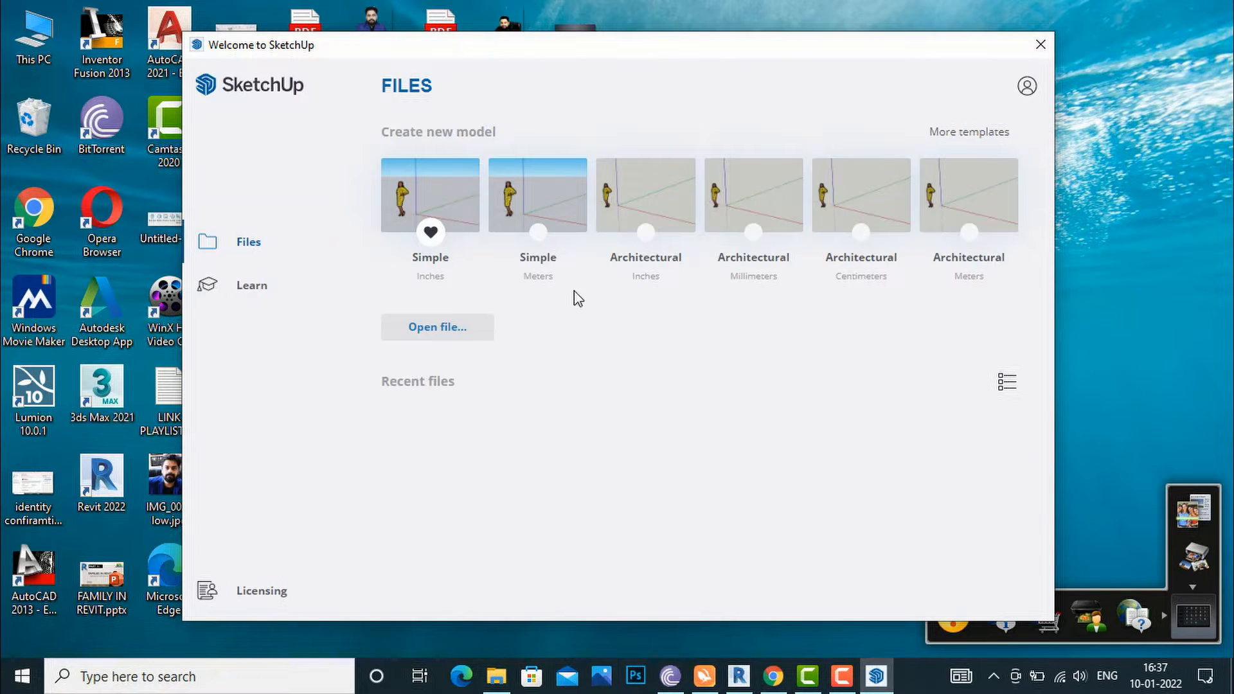
{"action": "mouse_move", "coordinate": [426, 223]}
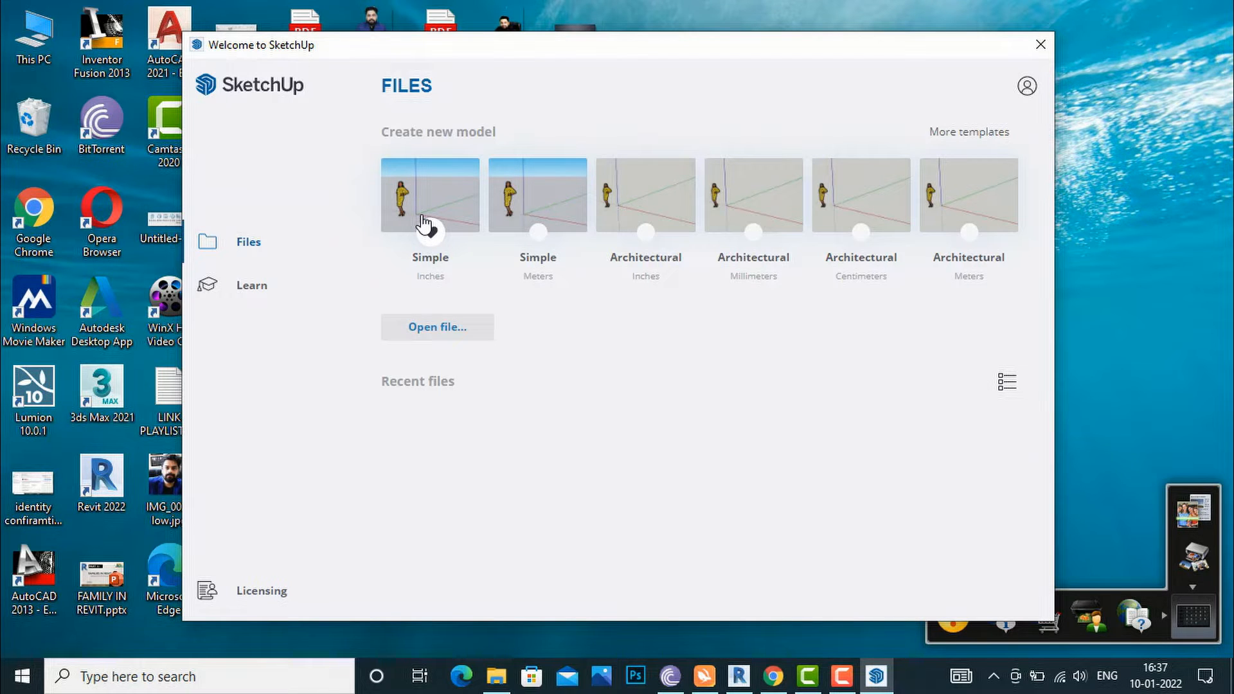
{"action": "left_click", "coordinate": [1040, 44]}
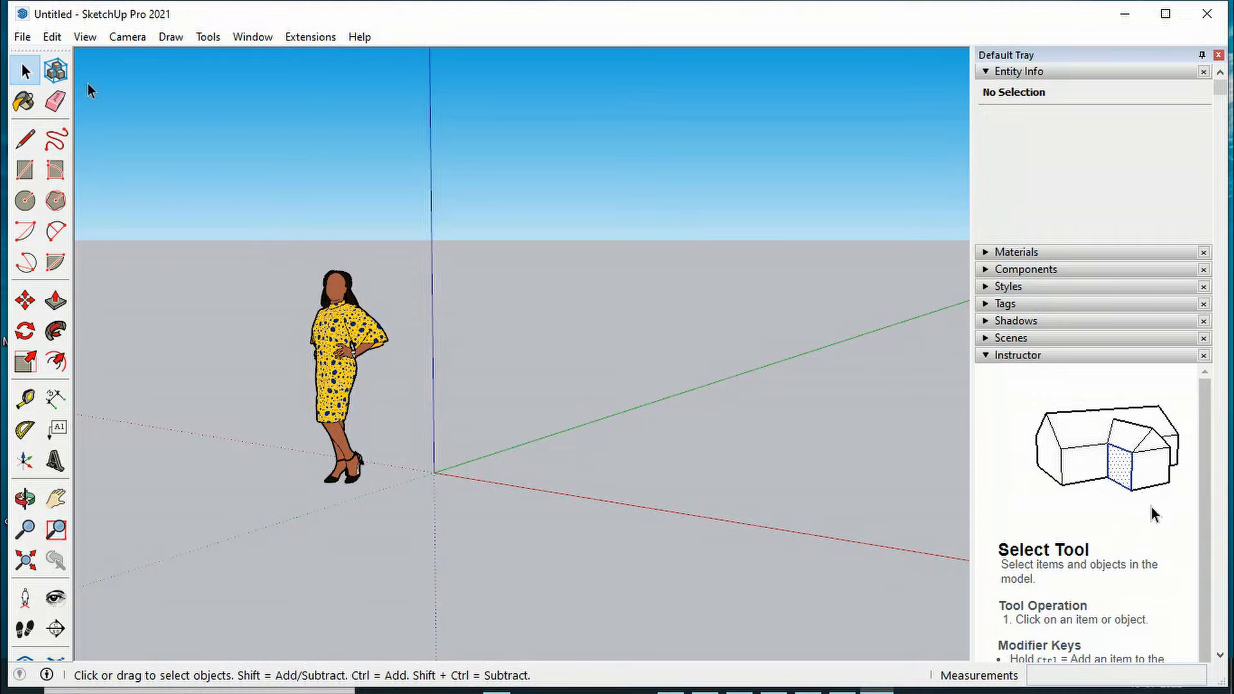
Import the 3d revised DWG from the Desktop, yielding 405 3D solids and 16 bodies.
{"action": "left_click", "coordinate": [22, 36]}
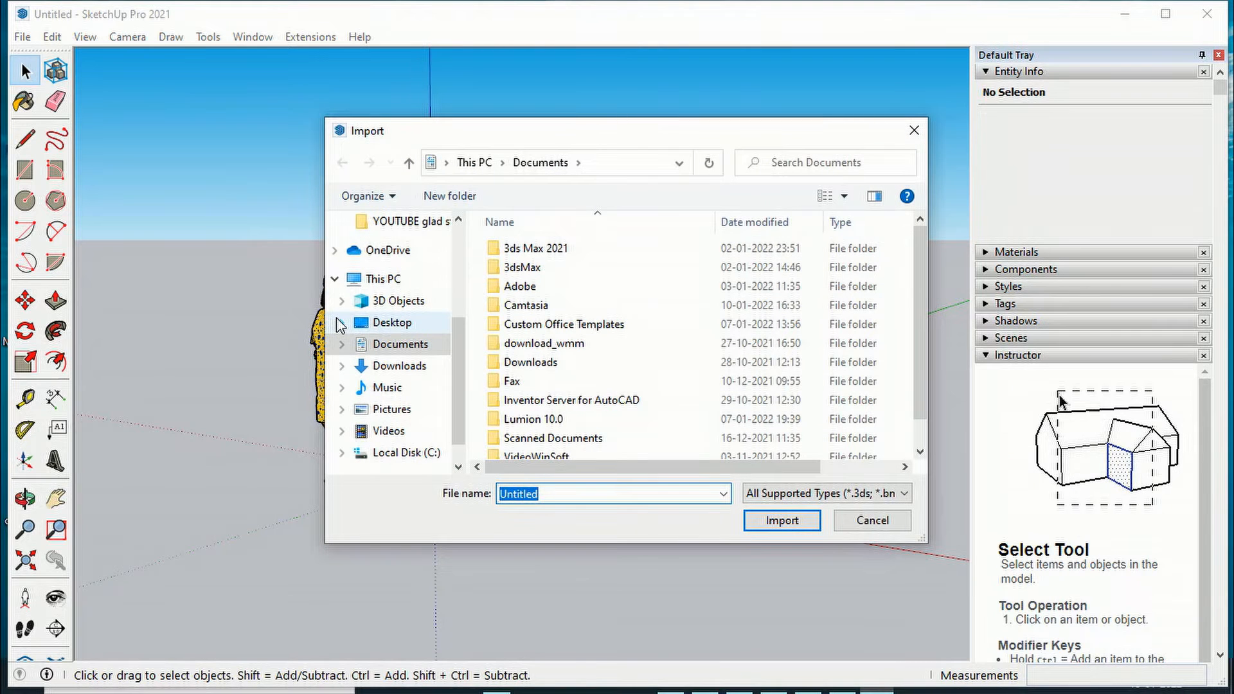
{"action": "left_click", "coordinate": [393, 323]}
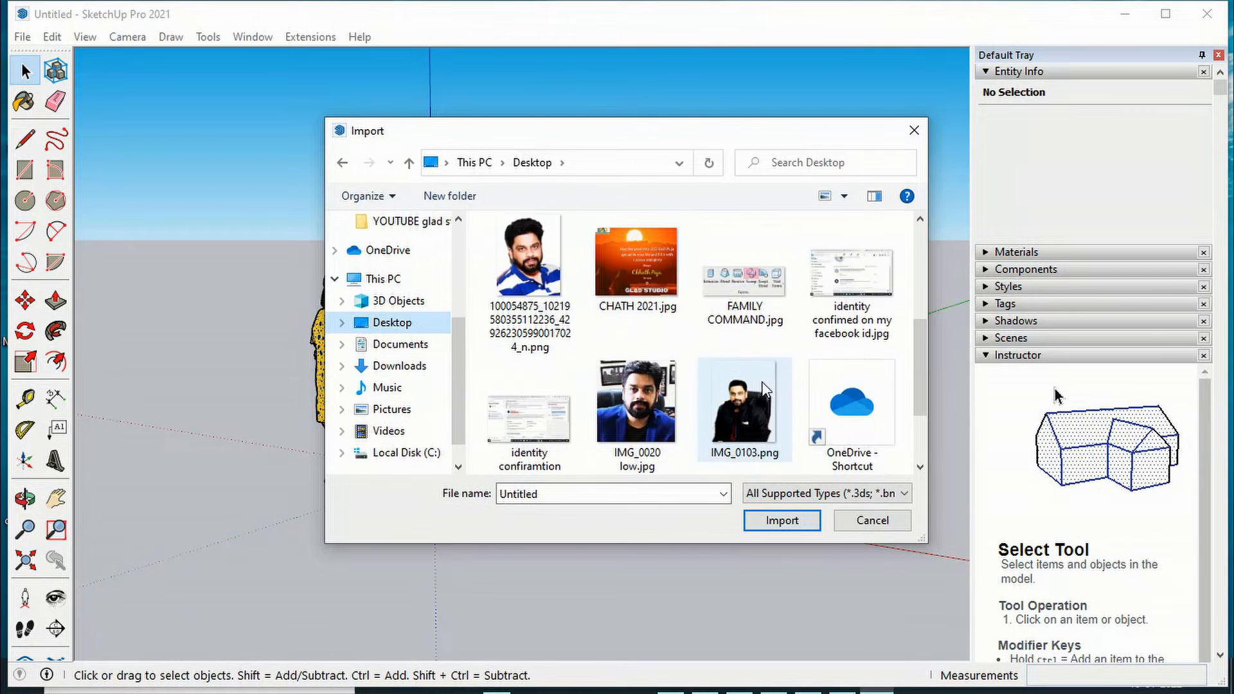
{"action": "scroll", "scroll_direction": "down", "scroll_amount": 3}
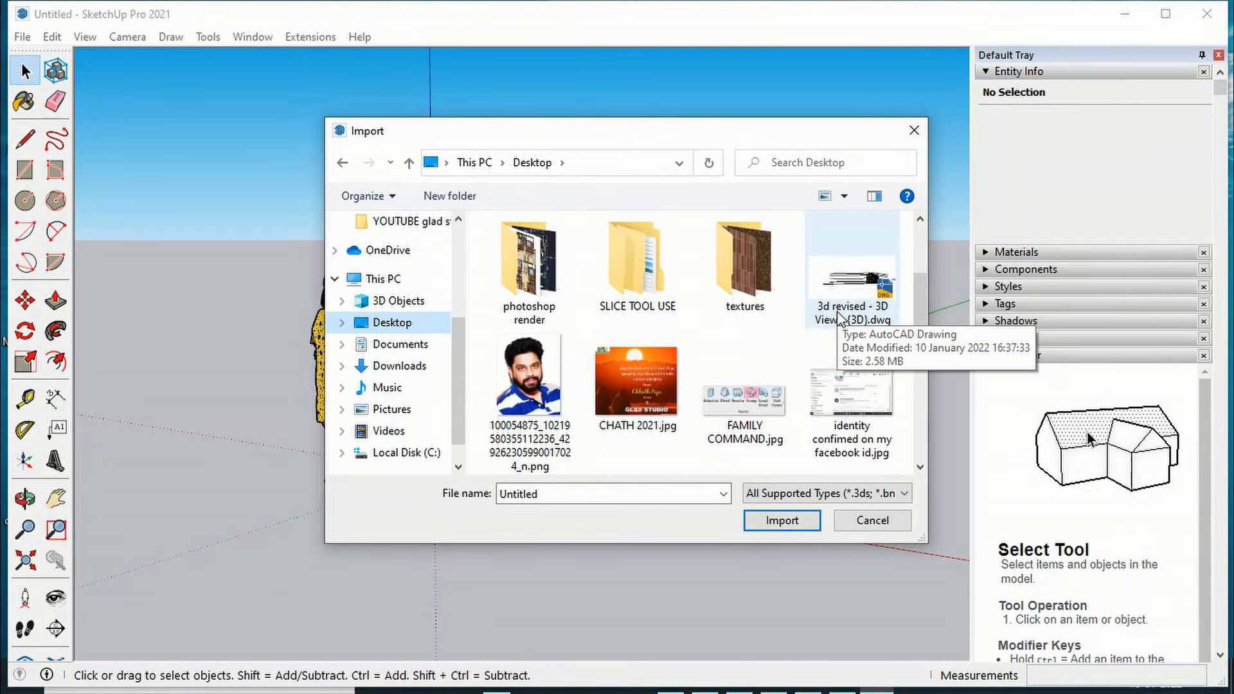
{"action": "left_click", "coordinate": [851, 268]}
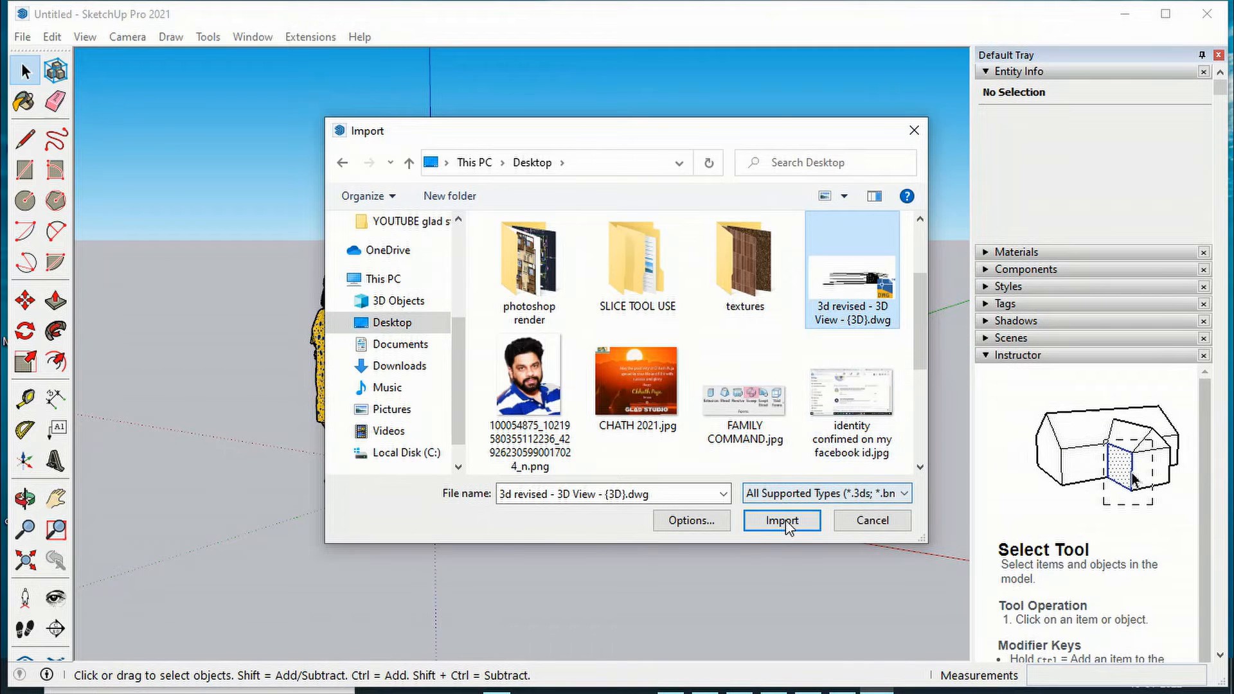
{"action": "left_click", "coordinate": [781, 521]}
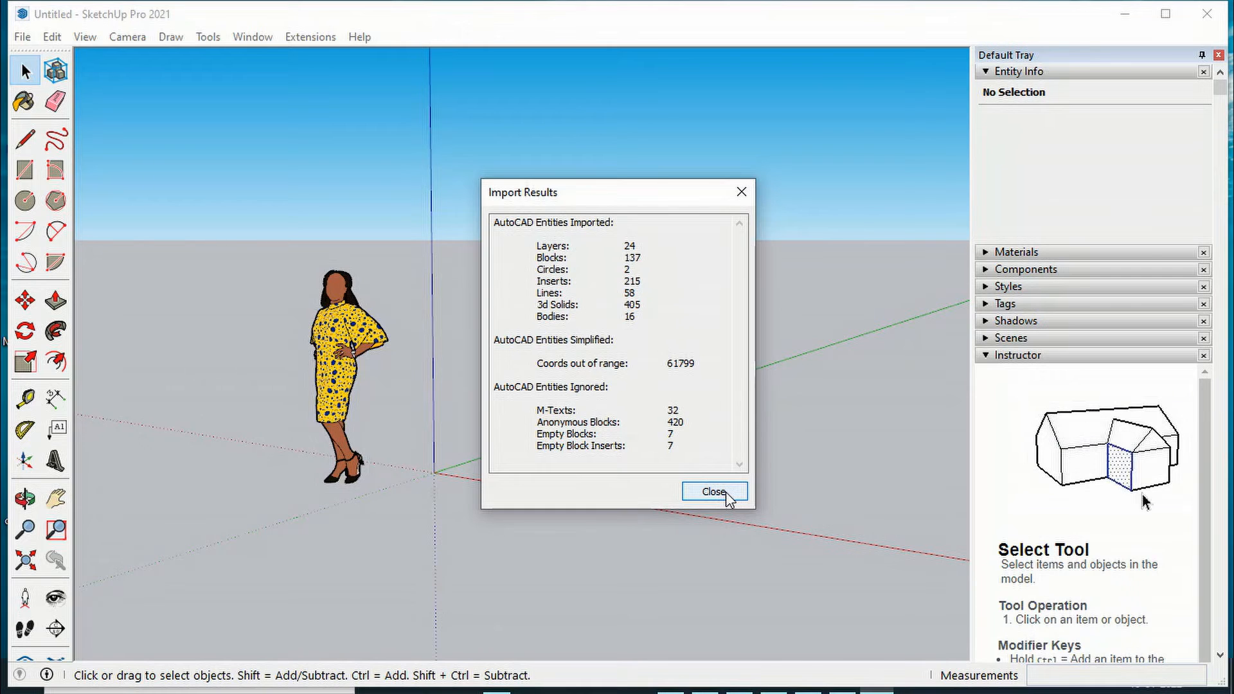
Dismiss the Import Results summary to reveal the two-storey house in the scene.
{"action": "left_click", "coordinate": [713, 491]}
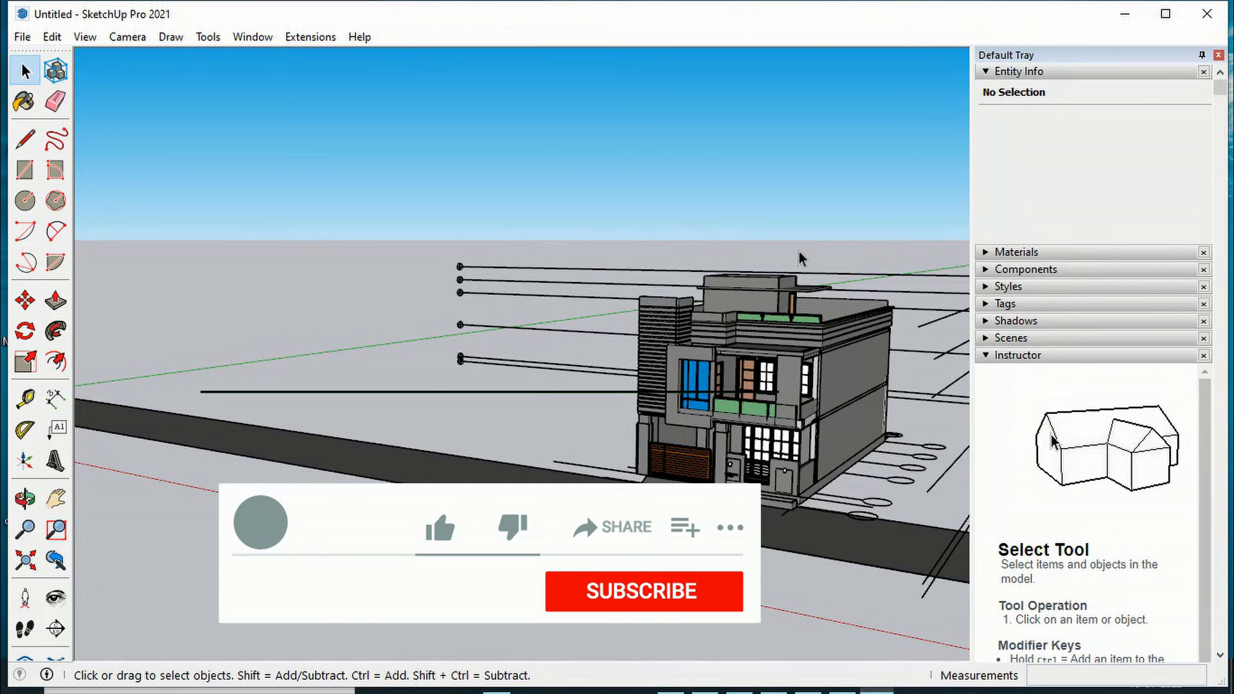
{"action": "left_click", "coordinate": [440, 526]}
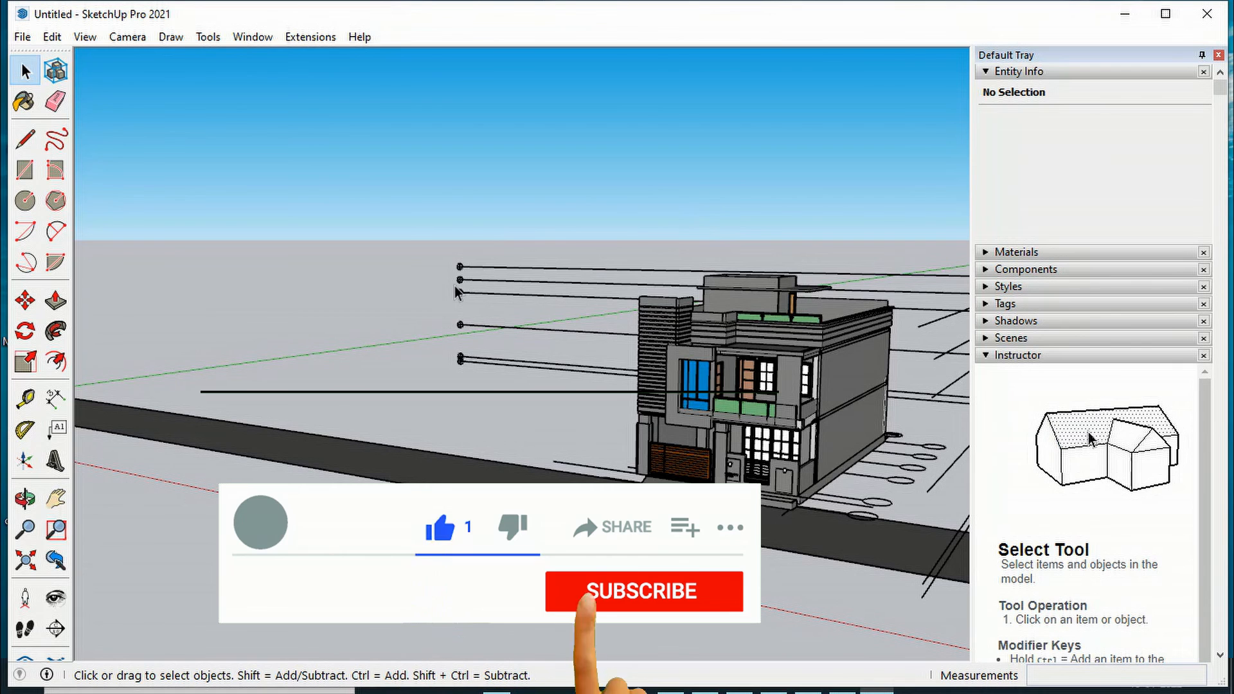